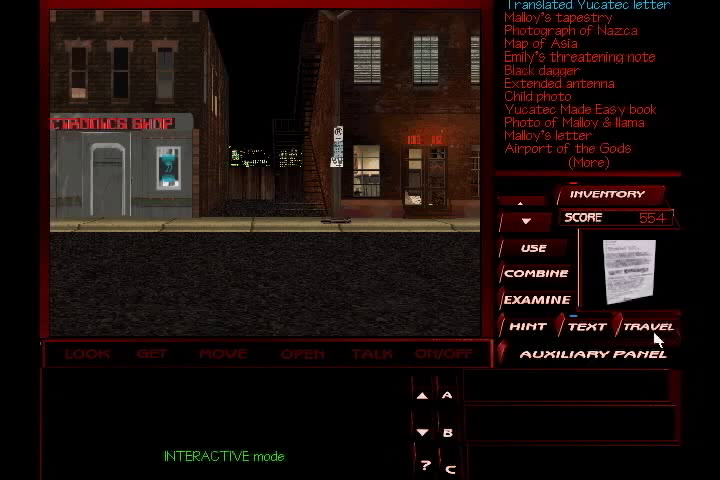
Step: Travel from Chandler Avenue to the Cabin via the North America map
{"action": "left_click", "coordinate": [649, 326]}
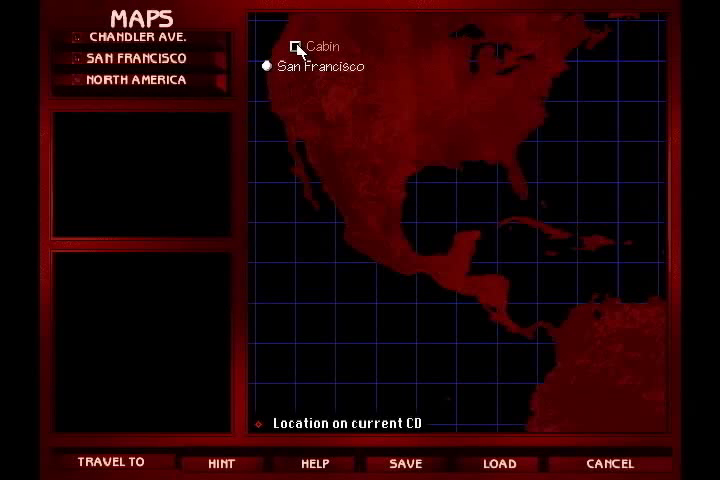
{"action": "left_click", "coordinate": [297, 45]}
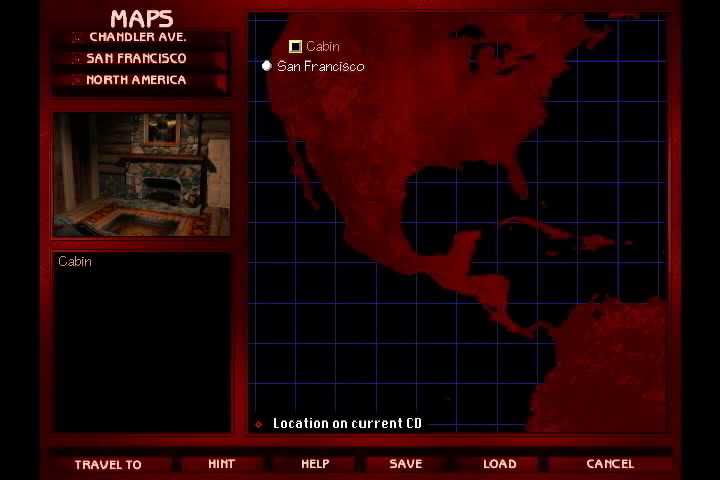
{"action": "left_click", "coordinate": [107, 463]}
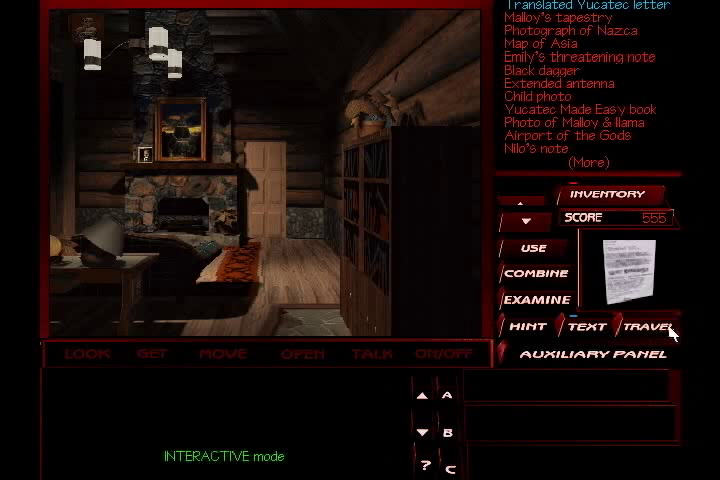
Step: Pick up the crumpled newsletter page with the colour grid puzzle in the cabin
{"action": "left_click", "coordinate": [85, 353]}
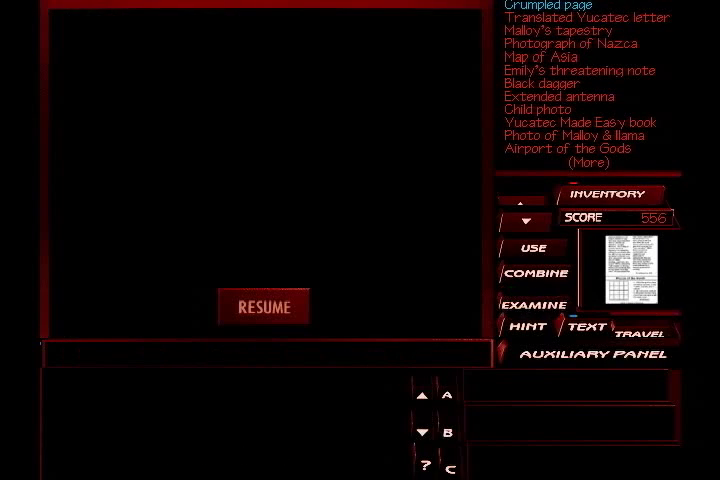
Step: Read the newsletter's Puzzle of the Month page, then return to the cabin by the staircase
{"action": "left_click", "coordinate": [534, 305]}
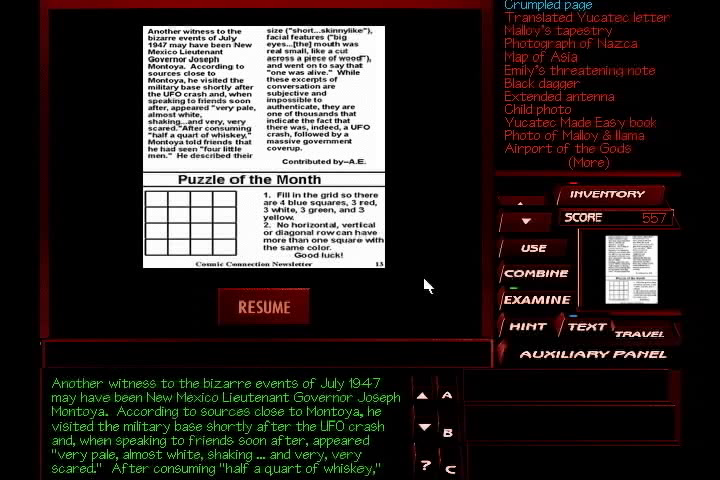
{"action": "mouse_move", "coordinate": [400, 465]}
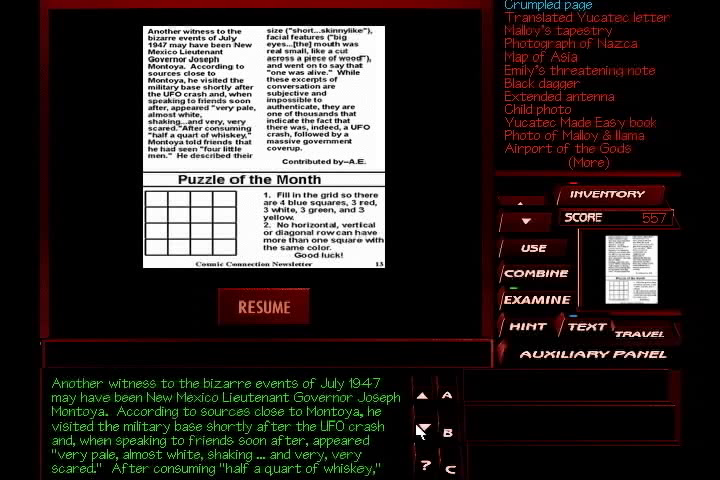
{"action": "mouse_move", "coordinate": [418, 432]}
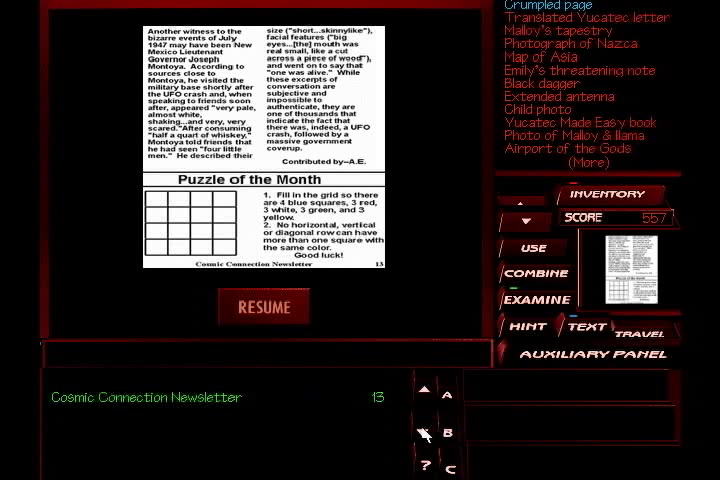
{"action": "left_click", "coordinate": [264, 306]}
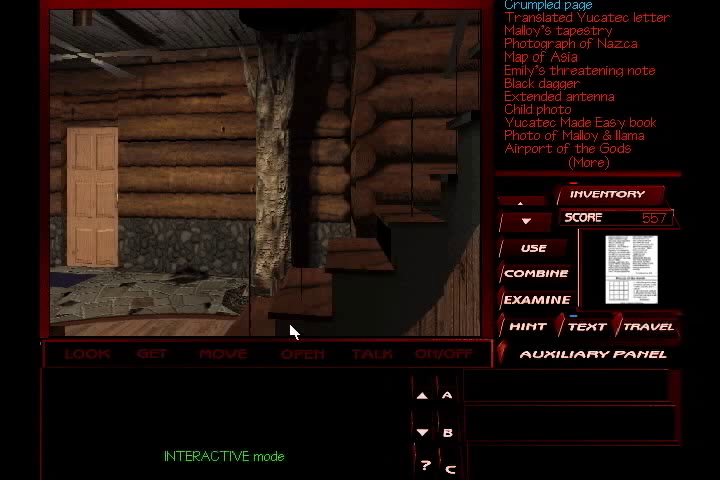
Step: Search under the stairs, collect the CD and approach the oddly placed painting
{"action": "left_click", "coordinate": [85, 354]}
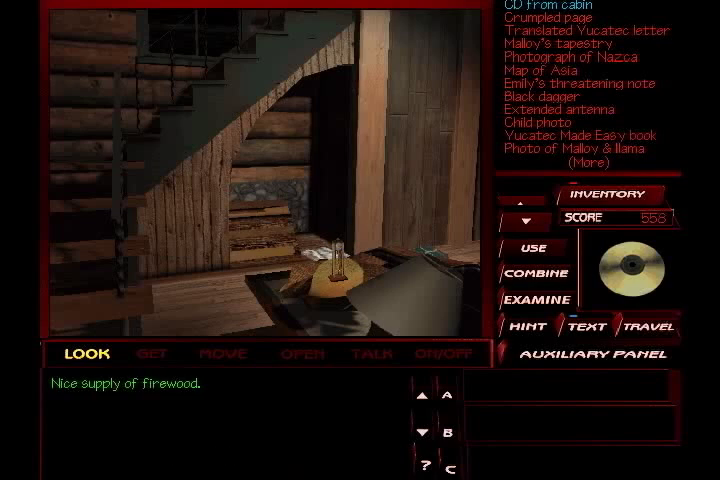
{"action": "left_click", "coordinate": [301, 354]}
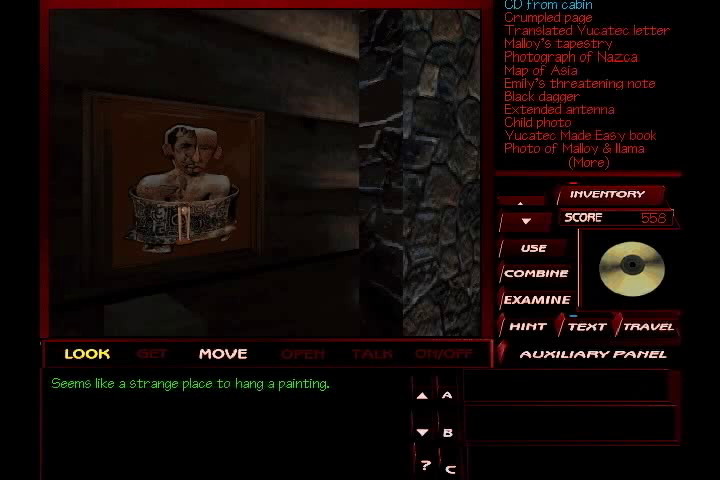
Step: Move the painting aside and enter the four-square code on the hidden keypad
{"action": "left_click", "coordinate": [222, 353]}
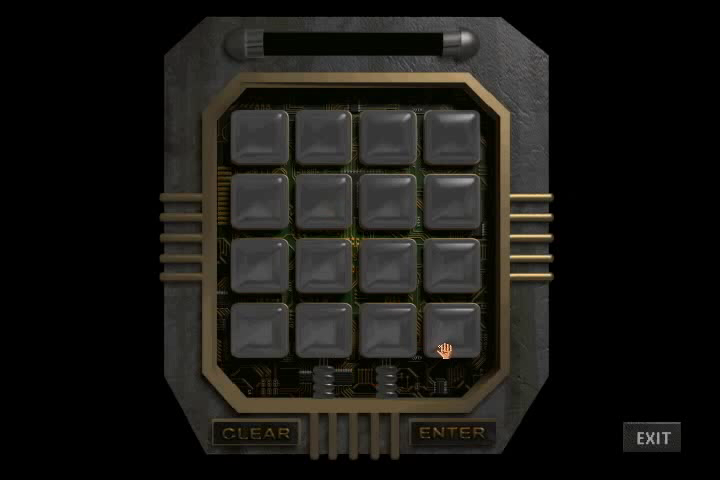
{"action": "left_click", "coordinate": [258, 345]}
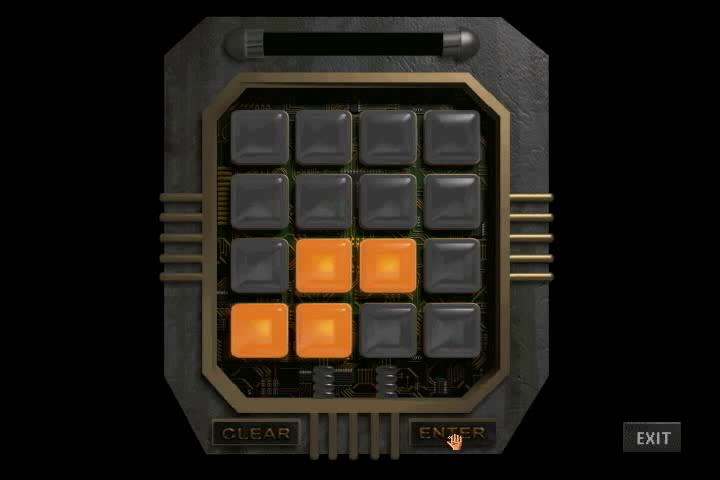
{"action": "left_click", "coordinate": [452, 432]}
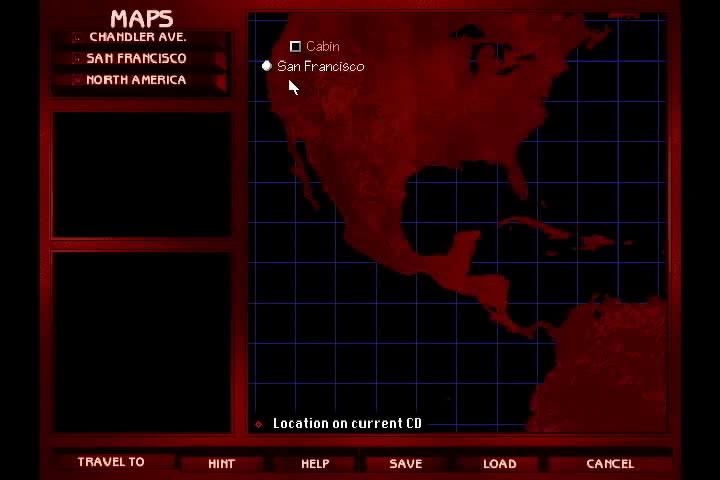
{"action": "mouse_move", "coordinate": [265, 70]}
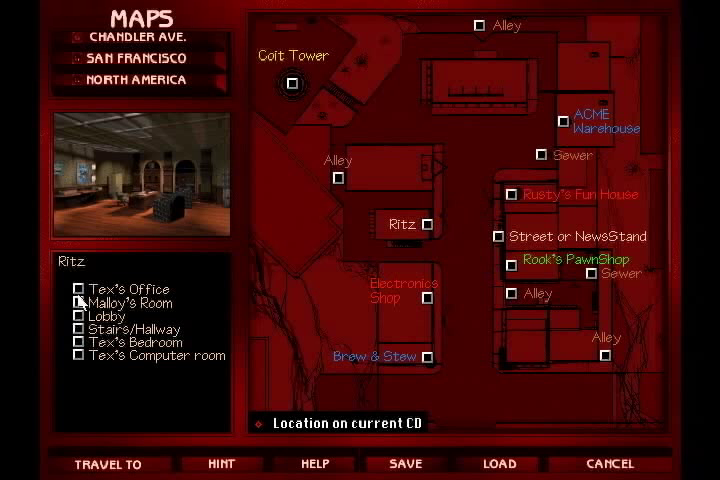
{"action": "left_click", "coordinate": [90, 354]}
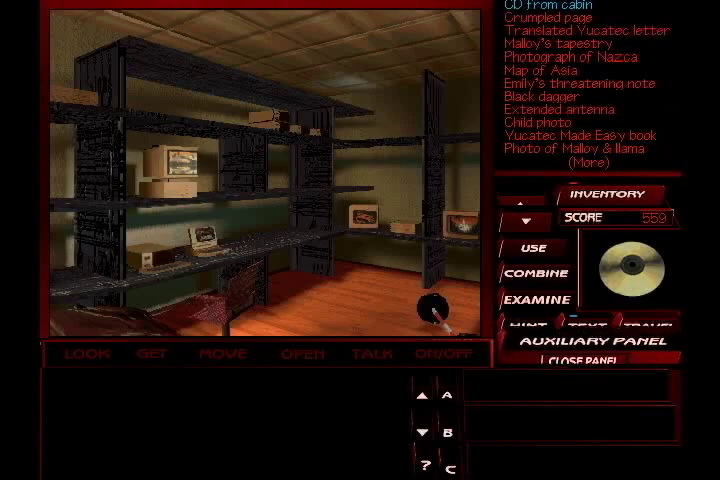
Step: Save the game to a new incremented file, LETSPL00.018, from the auxiliary panel
{"action": "left_click", "coordinate": [572, 340]}
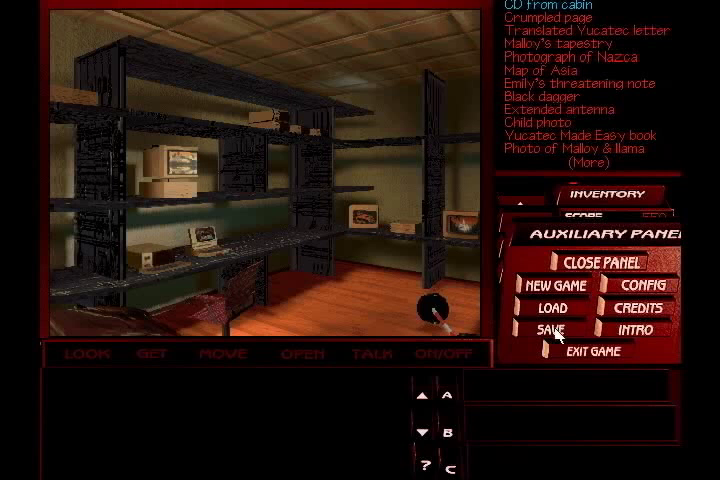
{"action": "left_click", "coordinate": [548, 326]}
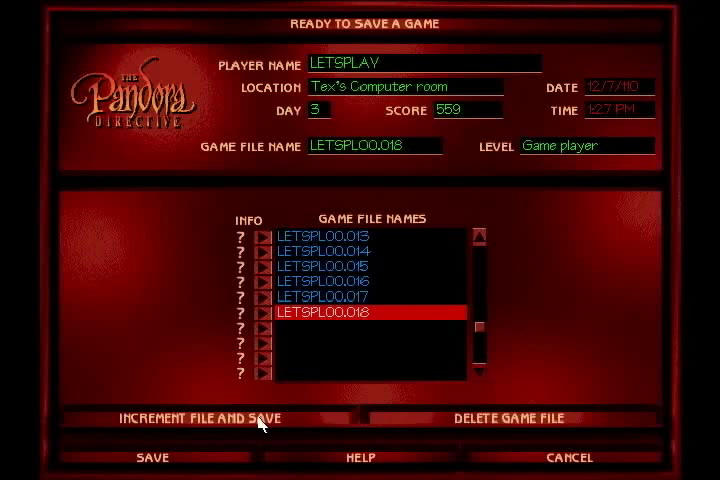
{"action": "left_click", "coordinate": [151, 457]}
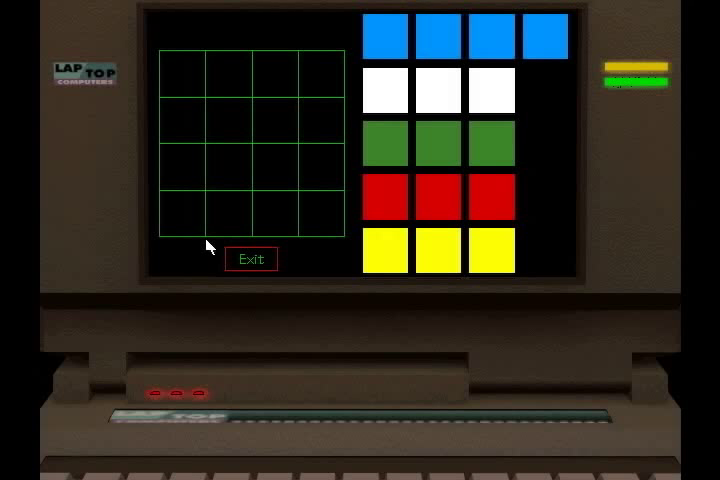
{"action": "mouse_move", "coordinate": [405, 63]}
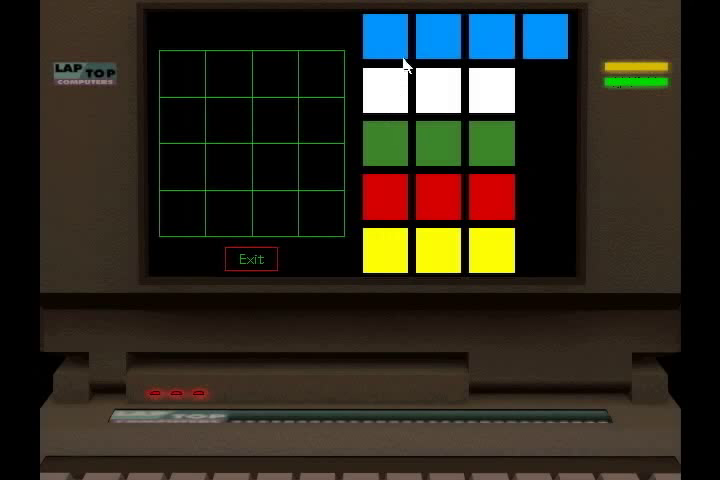
{"action": "mouse_move", "coordinate": [430, 38]}
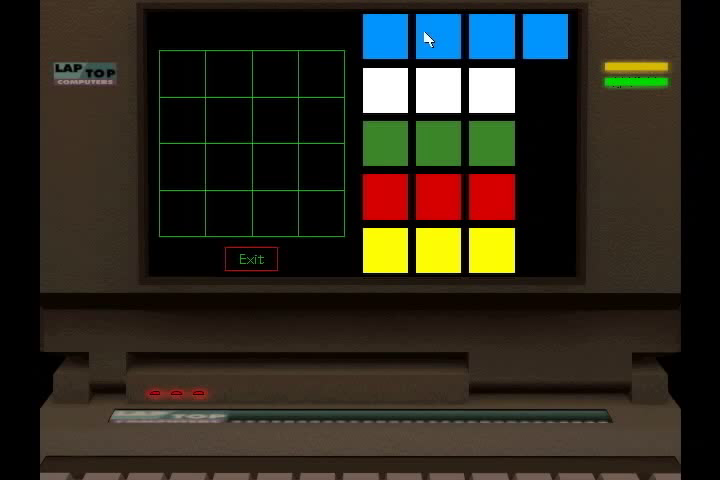
{"action": "mouse_move", "coordinate": [362, 42]}
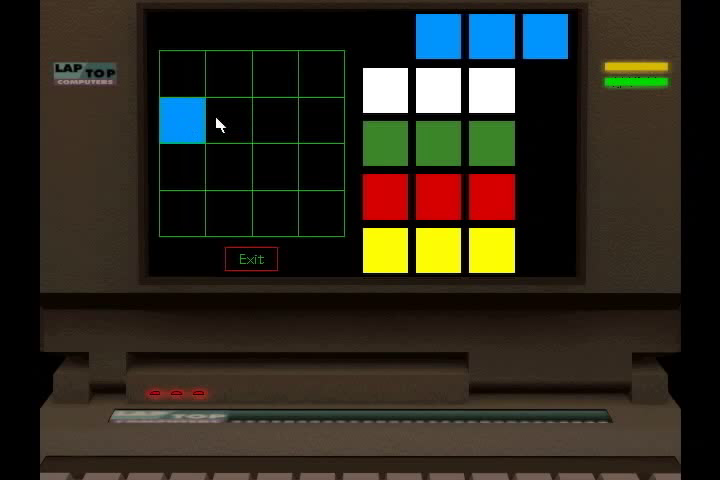
Step: Arrange the coloured tiles on the laptop grid until the orange zigzag pattern is revealed
{"action": "left_click", "coordinate": [530, 40]}
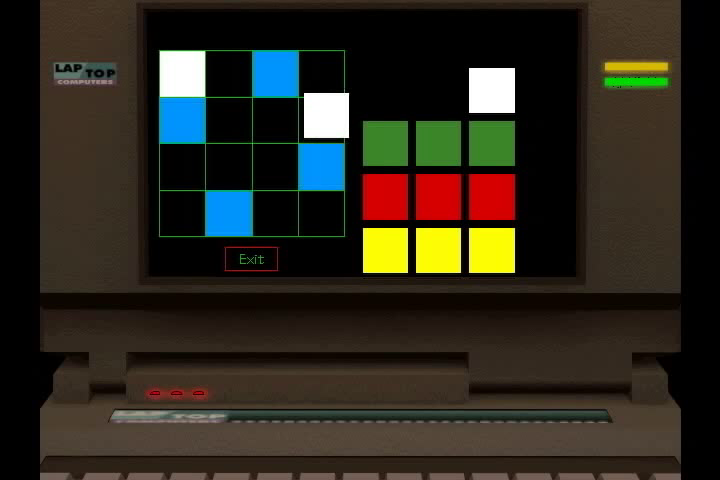
{"action": "left_click", "coordinate": [280, 210]}
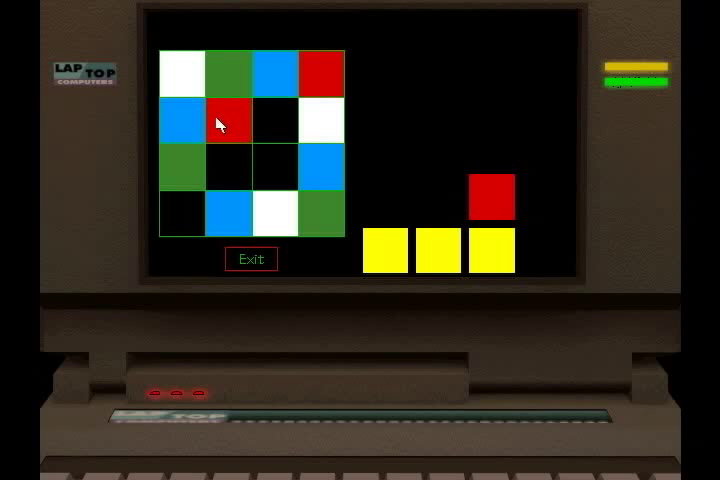
{"action": "mouse_move", "coordinate": [235, 73]}
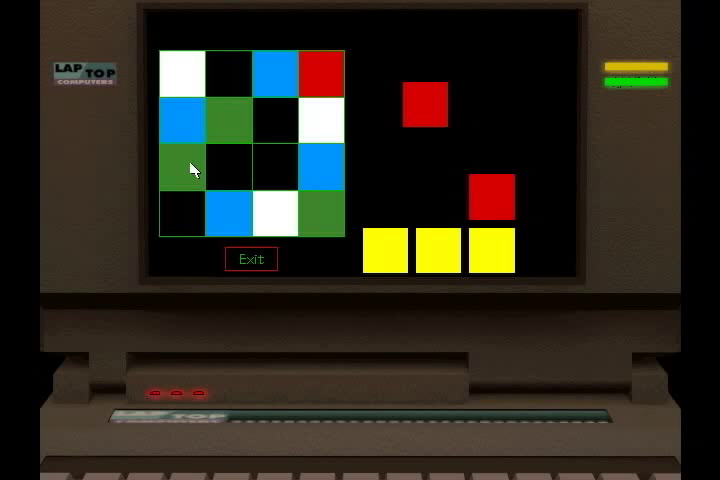
{"action": "mouse_move", "coordinate": [230, 130]}
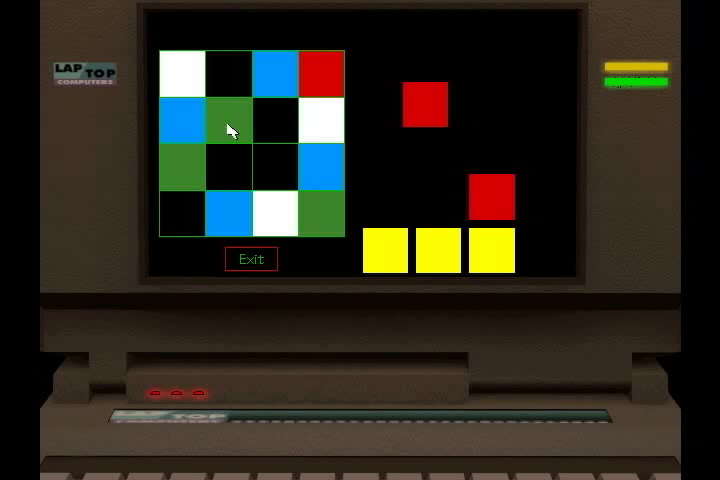
{"action": "mouse_move", "coordinate": [255, 130]}
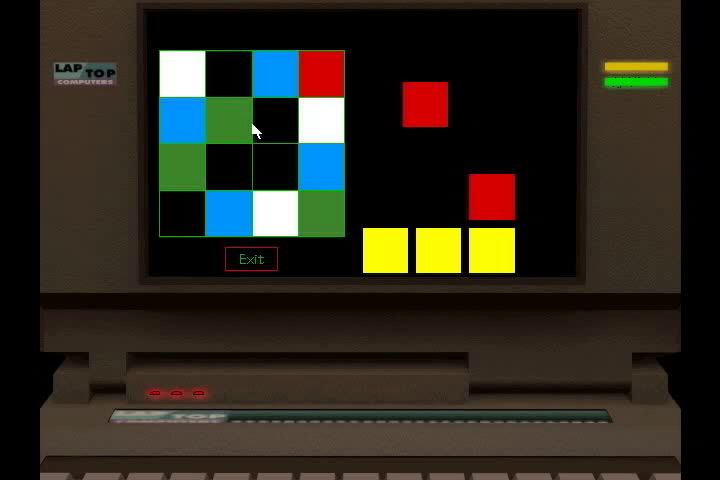
{"action": "mouse_move", "coordinate": [255, 130]}
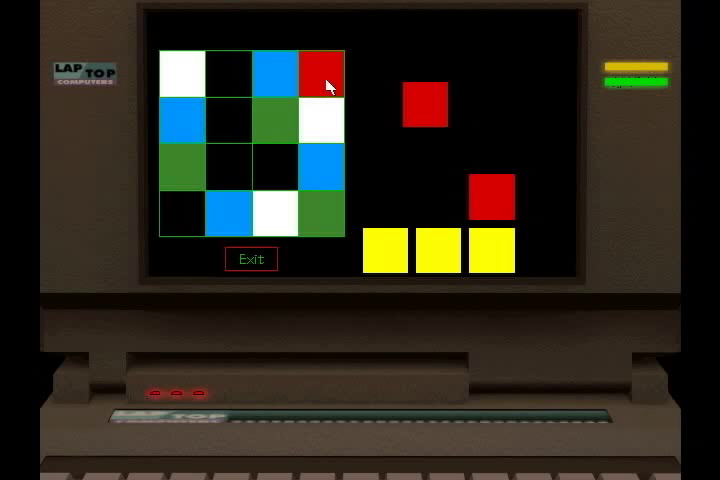
{"action": "left_click", "coordinate": [320, 72]}
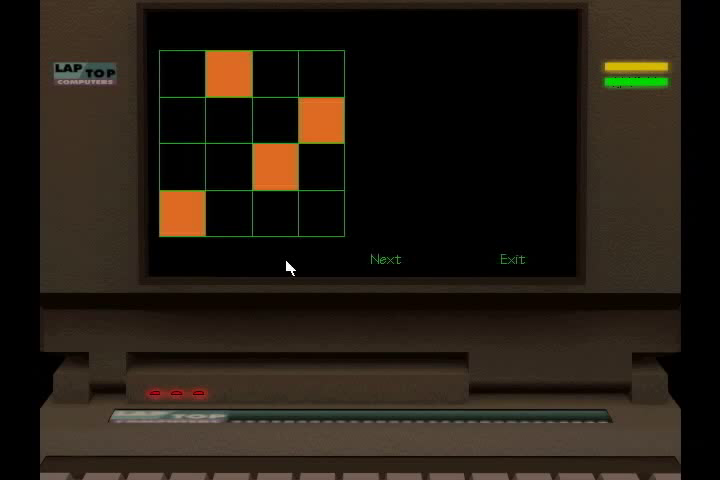
{"action": "mouse_move", "coordinate": [245, 255]}
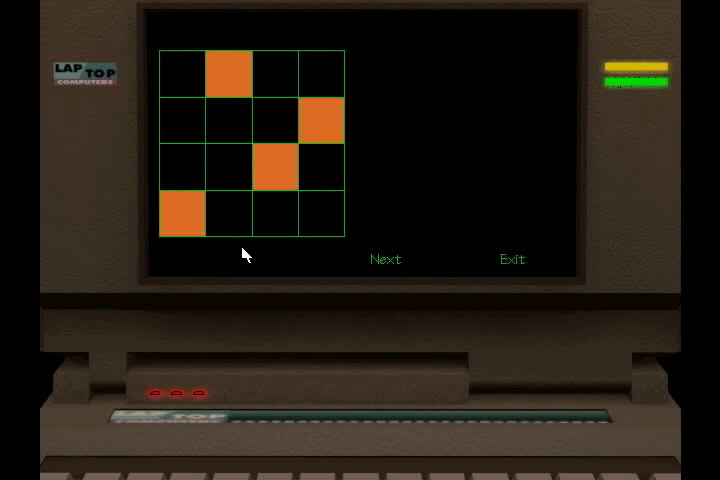
{"action": "mouse_move", "coordinate": [418, 265]}
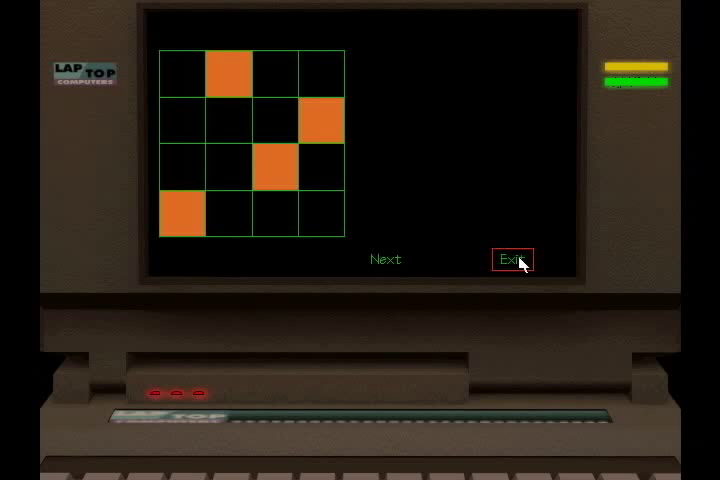
Step: Exit the laptop screen, bringing up the Chandler Ave. travel map
{"action": "left_click", "coordinate": [511, 259]}
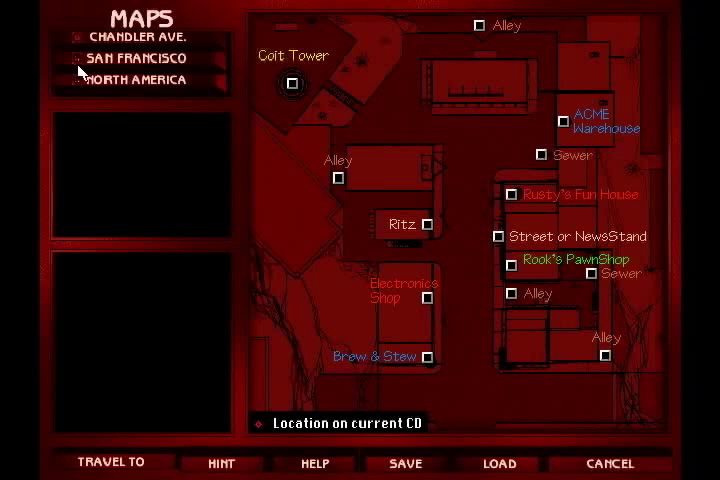
Step: Cancel the map and light the four wall-keypad keys matching the laptop's orange pattern
{"action": "left_click", "coordinate": [128, 81]}
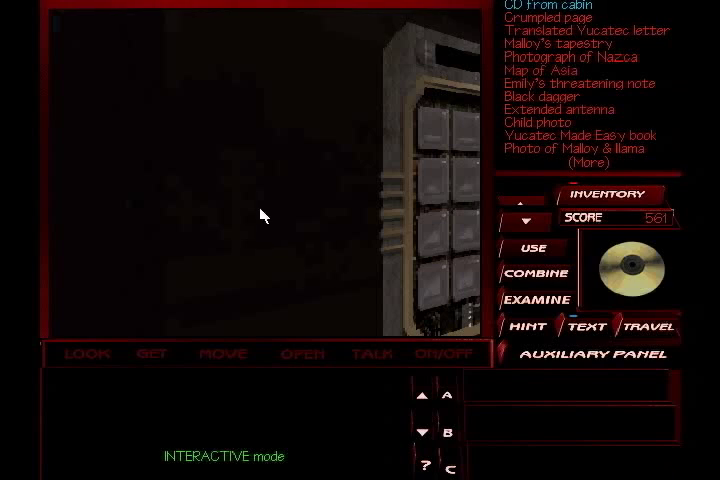
{"action": "left_click", "coordinate": [85, 354]}
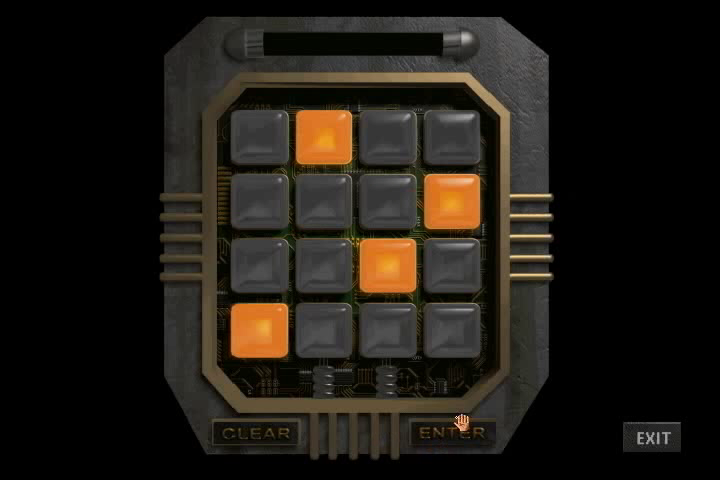
Step: Submit the keypad code and step through into the hidden room with the desk and Yucatán map
{"action": "left_click", "coordinate": [460, 431]}
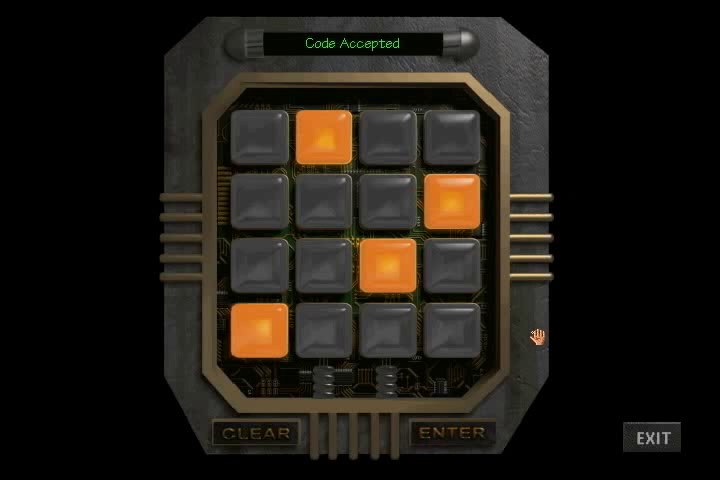
{"action": "left_click", "coordinate": [453, 432]}
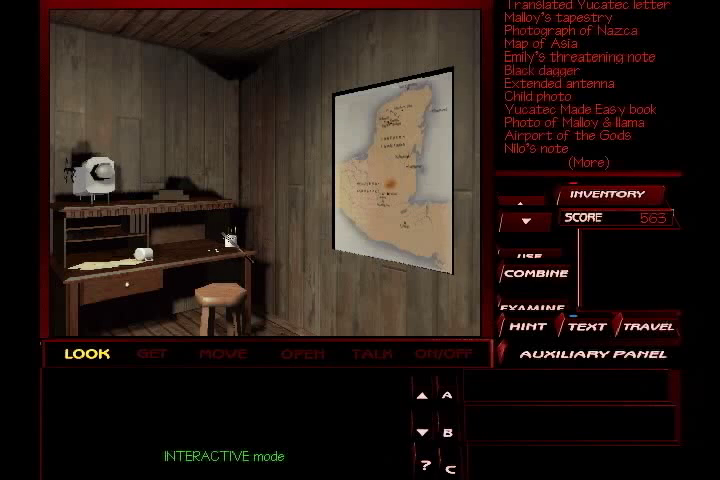
Step: Inspect the walnut desk and its drawer, then pull the drawer open
{"action": "left_click", "coordinate": [227, 240]}
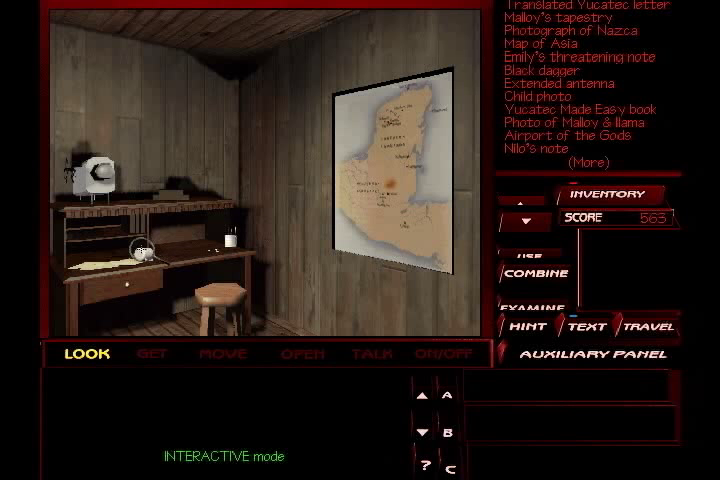
{"action": "left_click", "coordinate": [130, 250]}
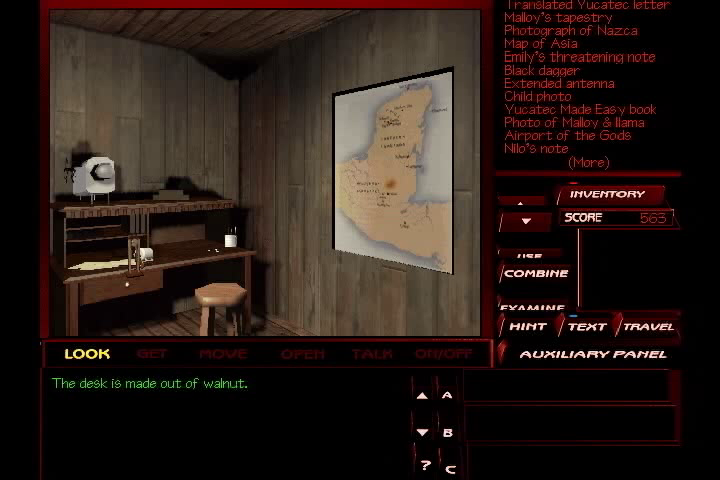
{"action": "left_click", "coordinate": [301, 353]}
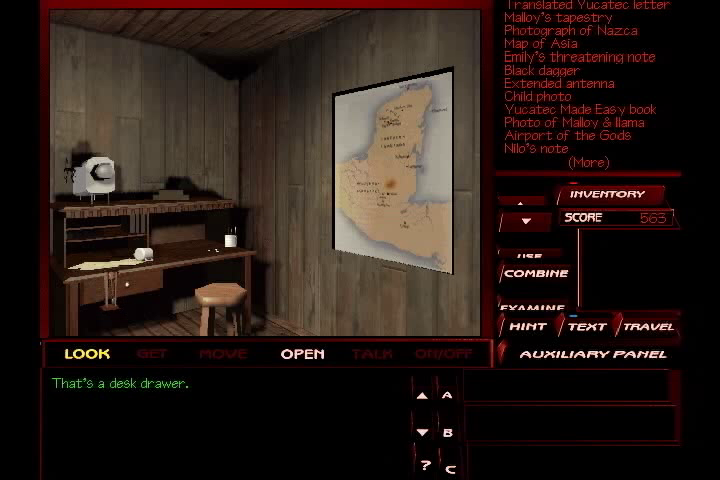
{"action": "left_click", "coordinate": [303, 353]}
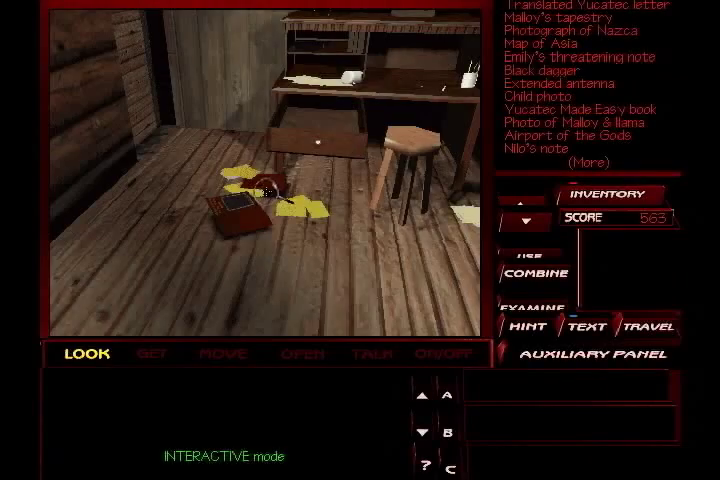
Step: Examine the yellow papers scattered on the floor and the 16mm projector on the desk
{"action": "left_click", "coordinate": [240, 200]}
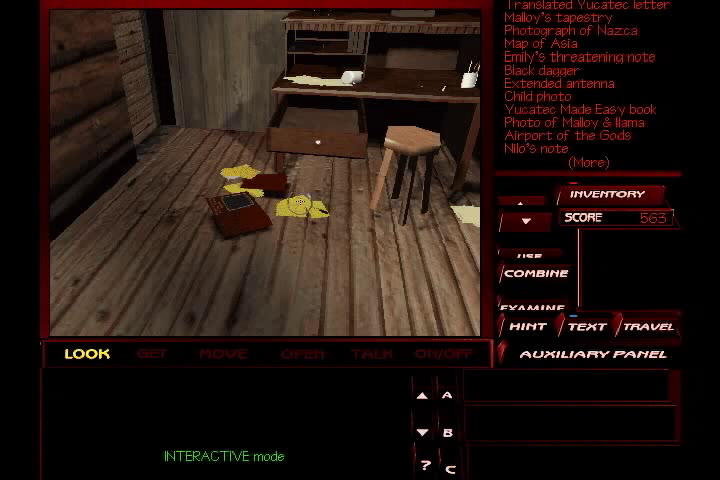
{"action": "left_click", "coordinate": [400, 135]}
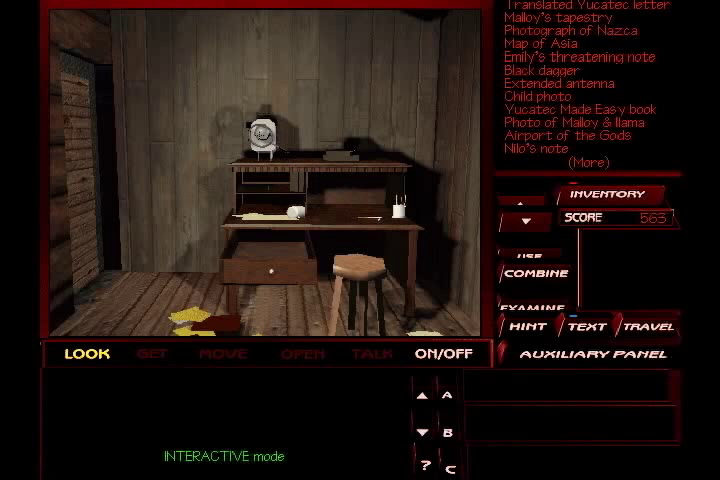
{"action": "left_click", "coordinate": [258, 135]}
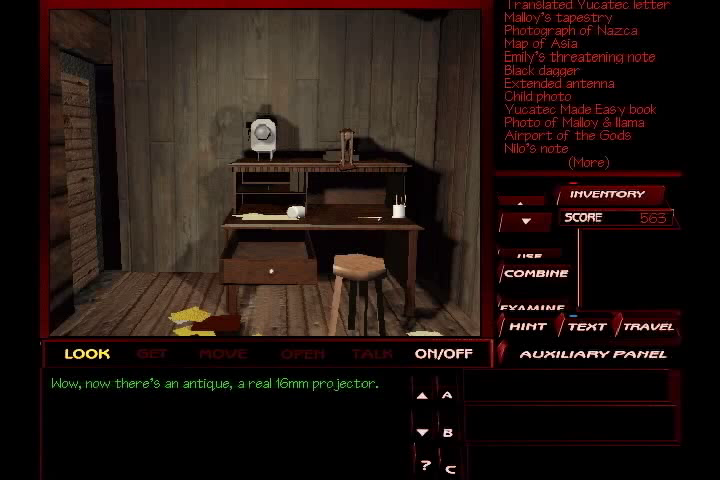
{"action": "left_click", "coordinate": [448, 354]}
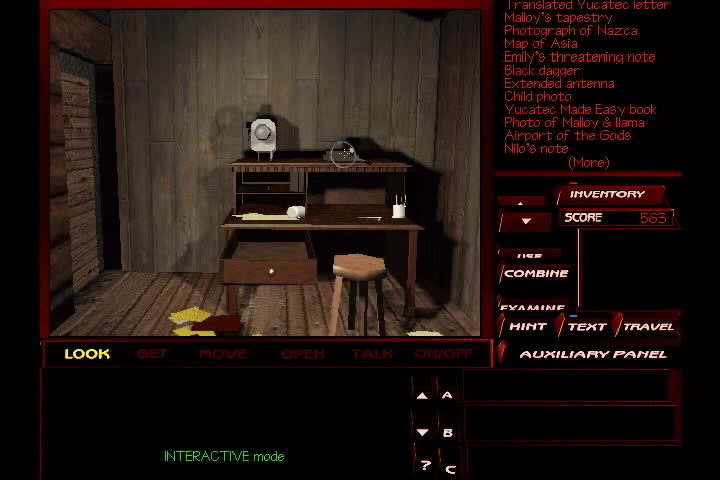
{"action": "left_click", "coordinate": [340, 148]}
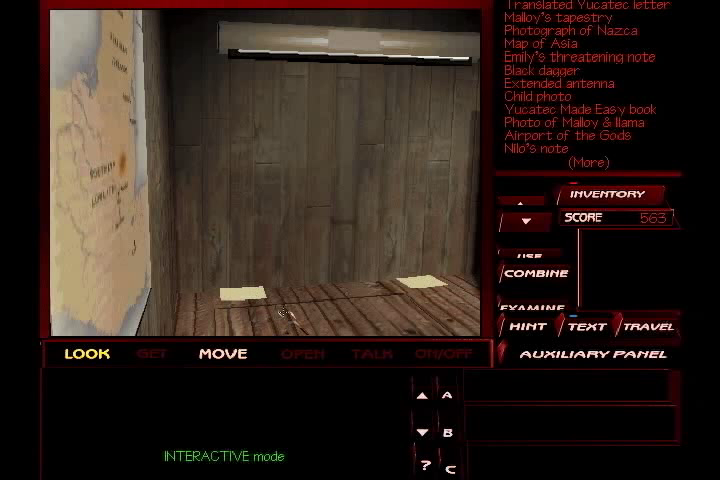
{"action": "mouse_move", "coordinate": [320, 325]}
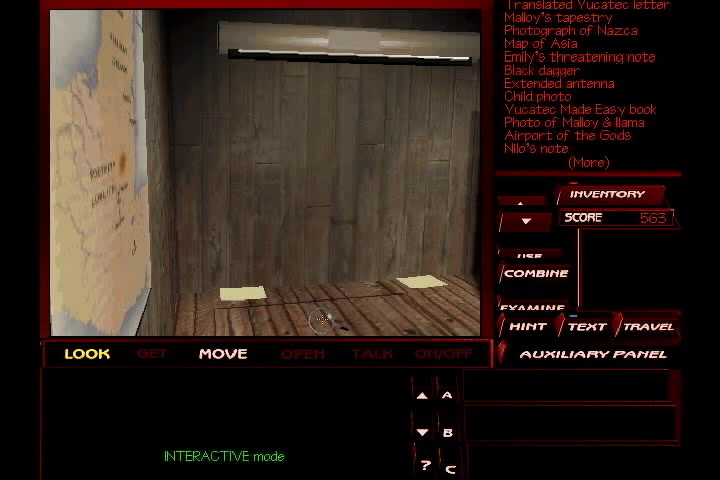
Step: Walk across the hidden room to face the bookcase in the corner
{"action": "left_click", "coordinate": [320, 325]}
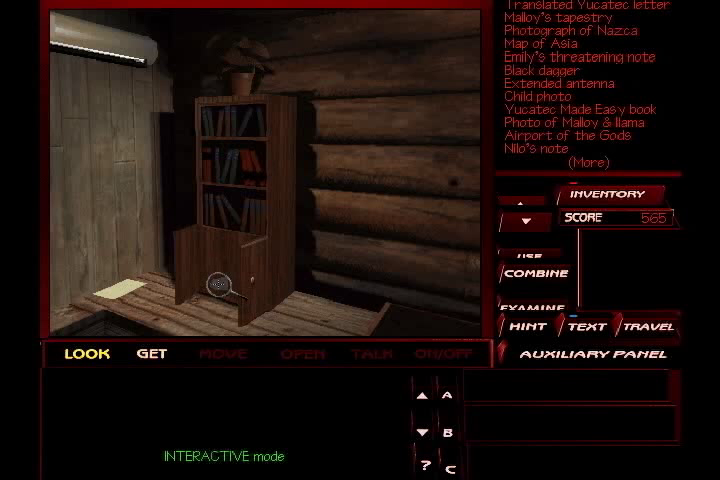
Step: Approach the bookcase and pick up the 16mm reel of film at its base
{"action": "left_click", "coordinate": [220, 285]}
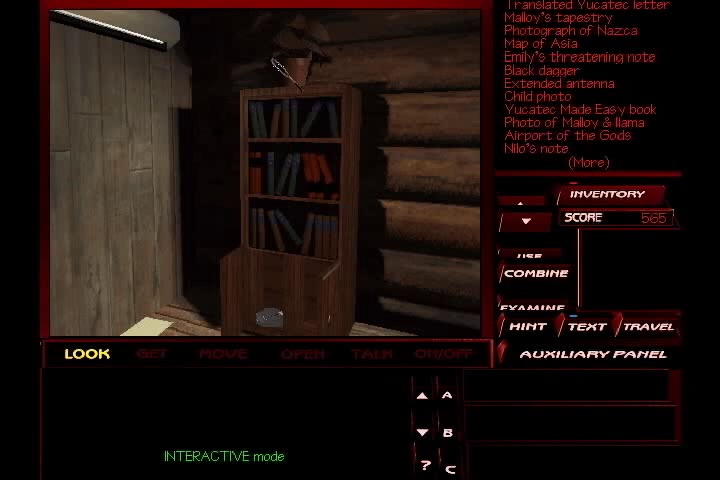
{"action": "left_click", "coordinate": [290, 65]}
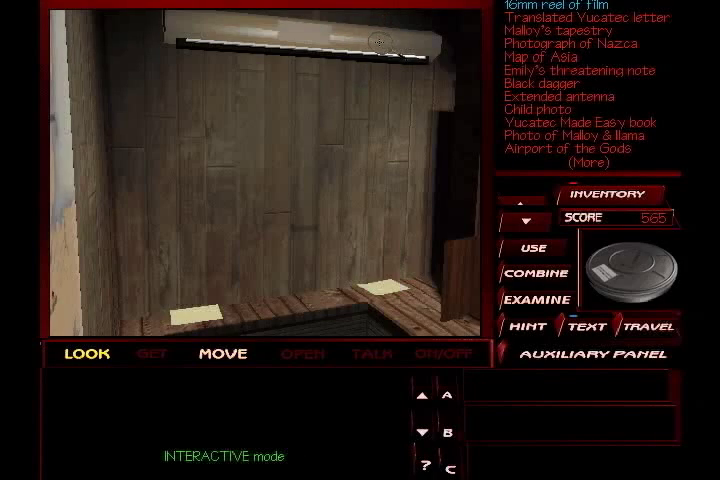
Step: Walk back to the desk and face the 16mm projector with the reel selected
{"action": "left_click", "coordinate": [360, 45]}
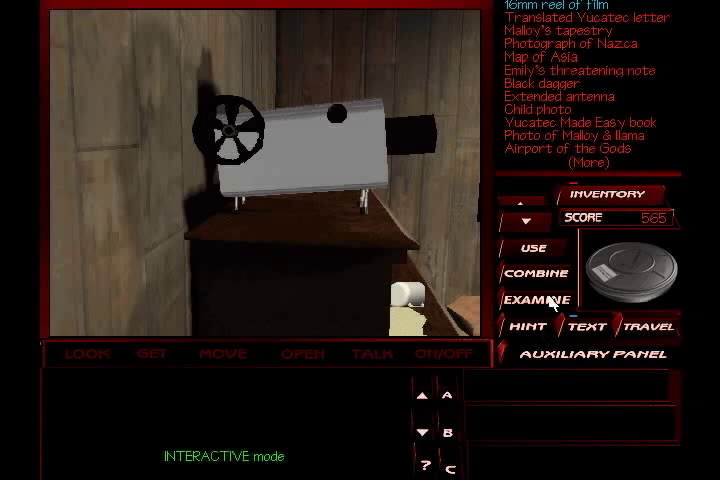
Step: Examine the film reel up close, then mount it on the 16mm projector
{"action": "left_click", "coordinate": [537, 299]}
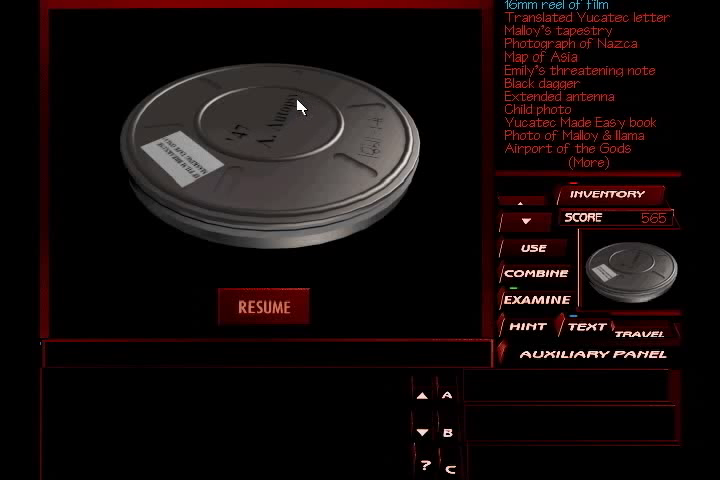
{"action": "mouse_move", "coordinate": [215, 200]}
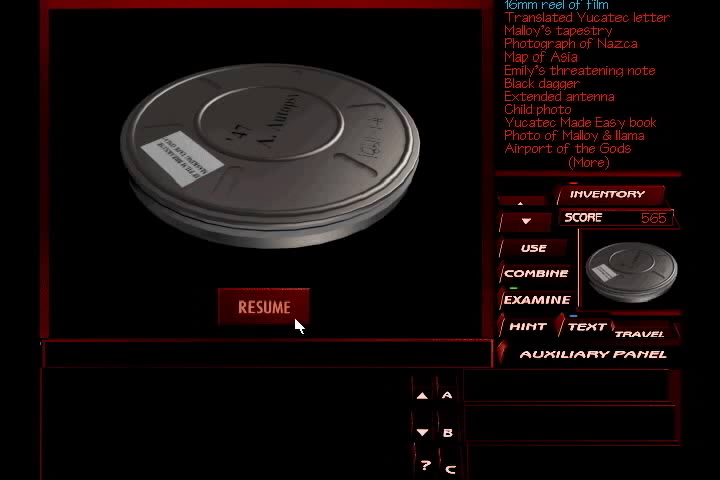
{"action": "left_click", "coordinate": [264, 307]}
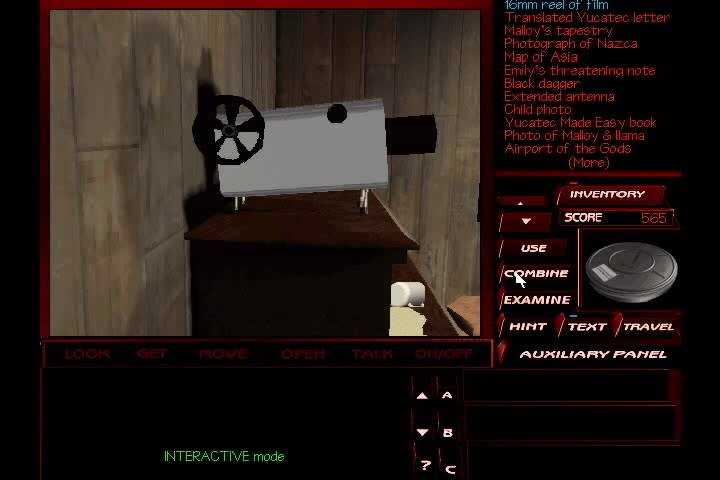
{"action": "left_click", "coordinate": [84, 353]}
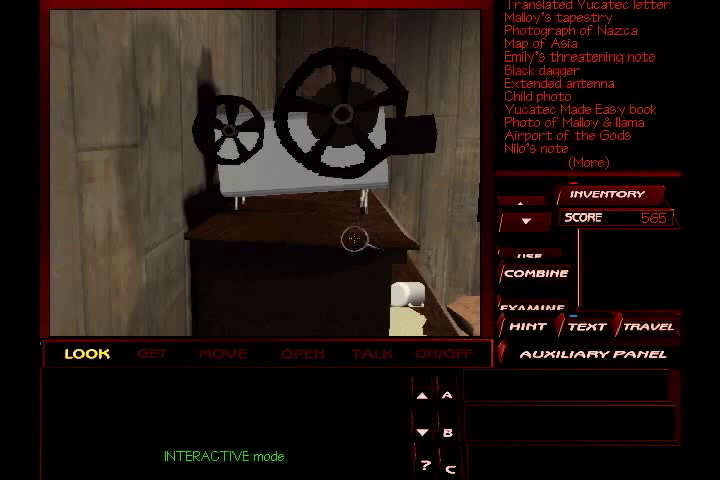